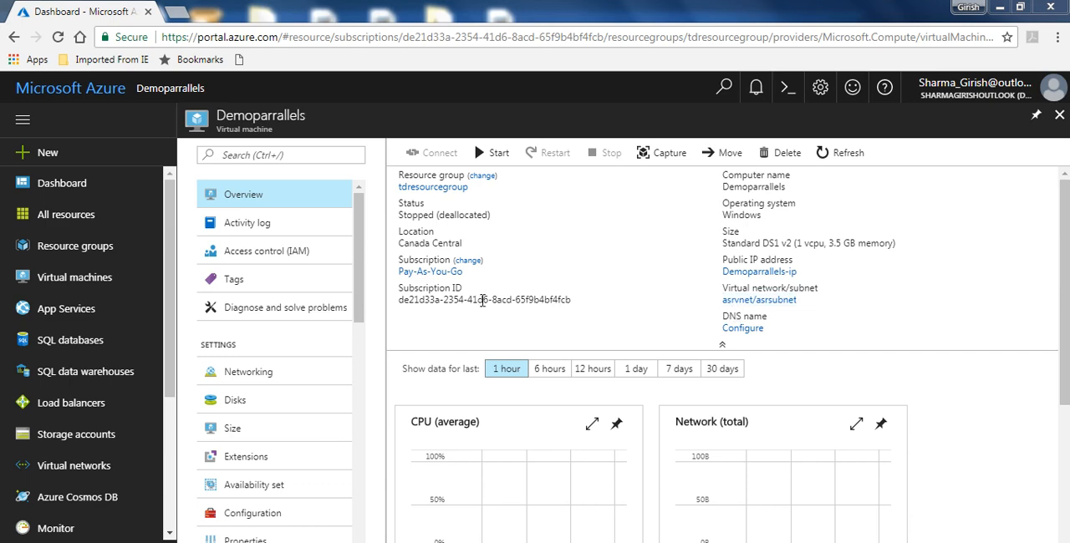
{"action": "mouse_move", "coordinate": [803, 224]}
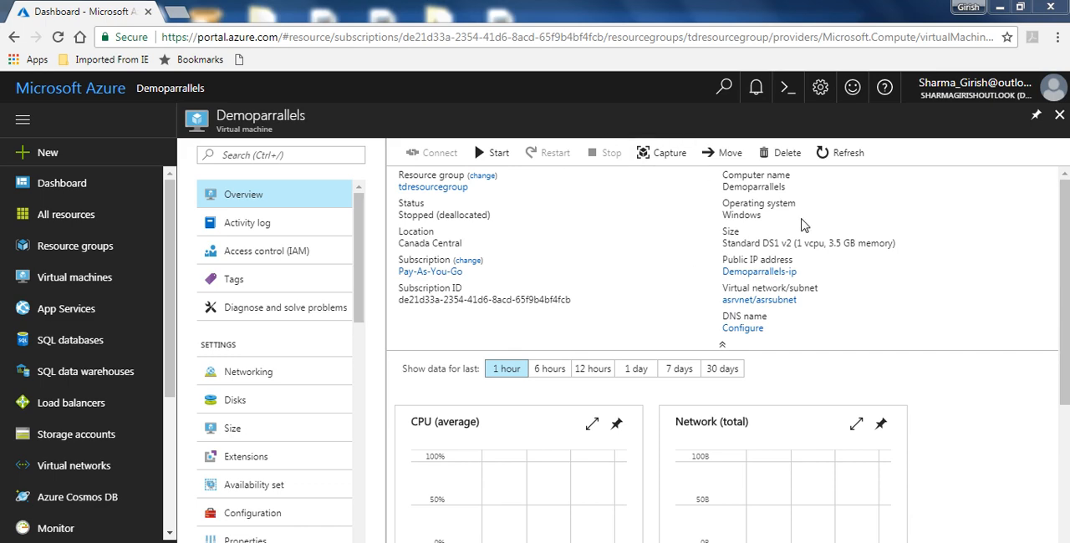
{"action": "mouse_move", "coordinate": [810, 258]}
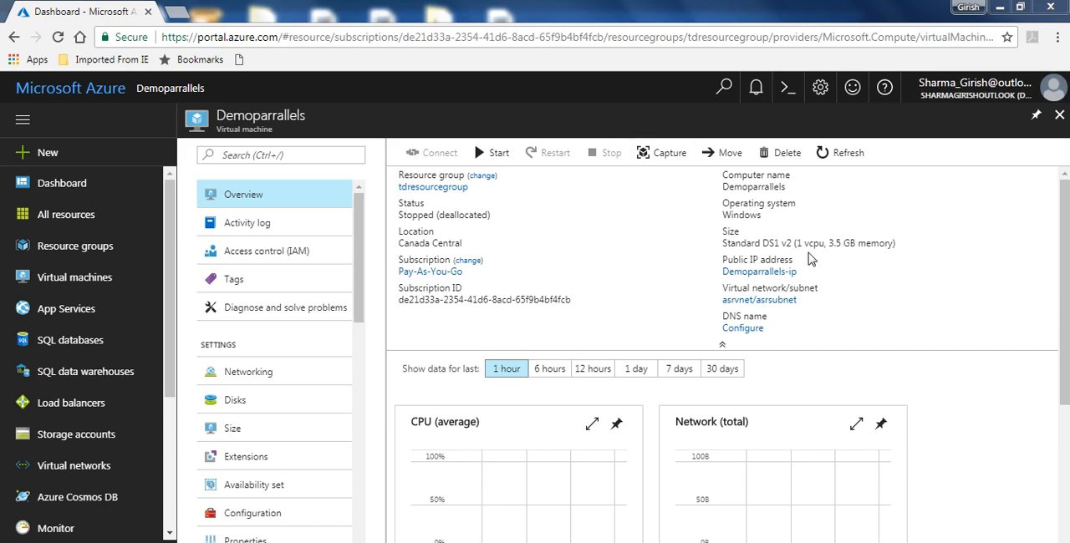
{"action": "mouse_move", "coordinate": [899, 262]}
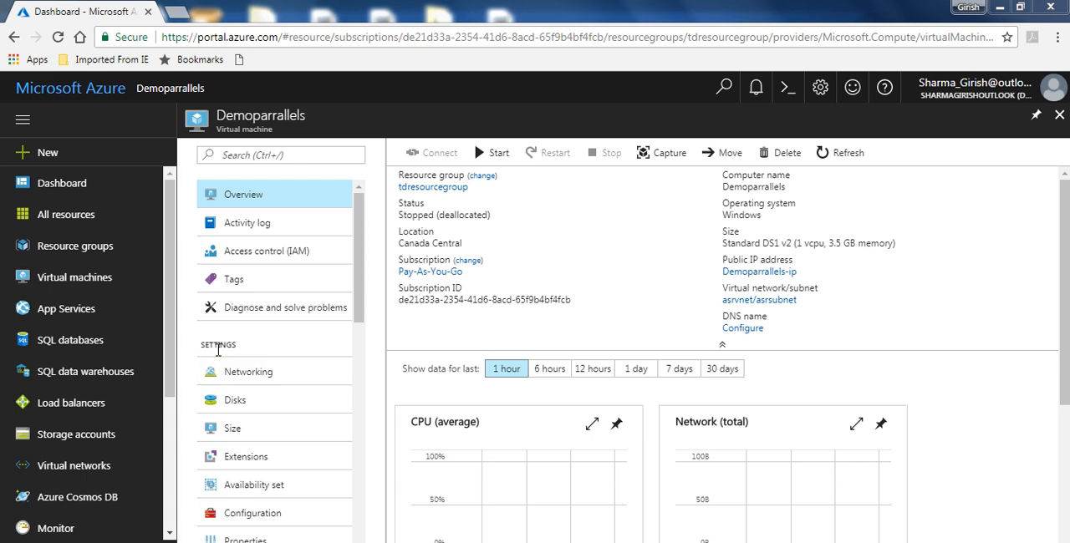
{"action": "mouse_move", "coordinate": [238, 430]}
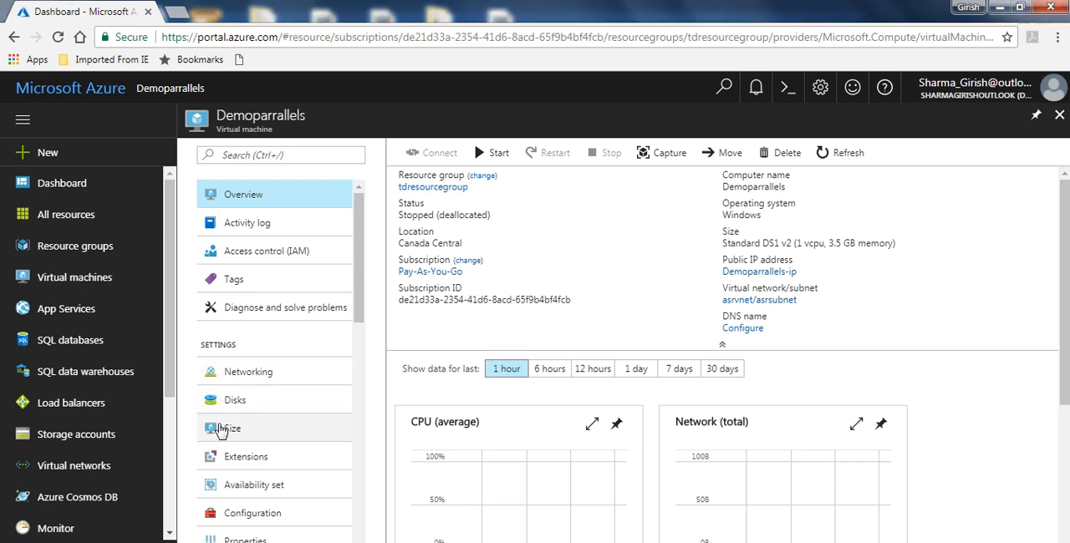
Open Demoparrallels' size list and choose D2S_V3 Standard (2 vCPUs, 8 GB).
{"action": "left_click", "coordinate": [242, 429]}
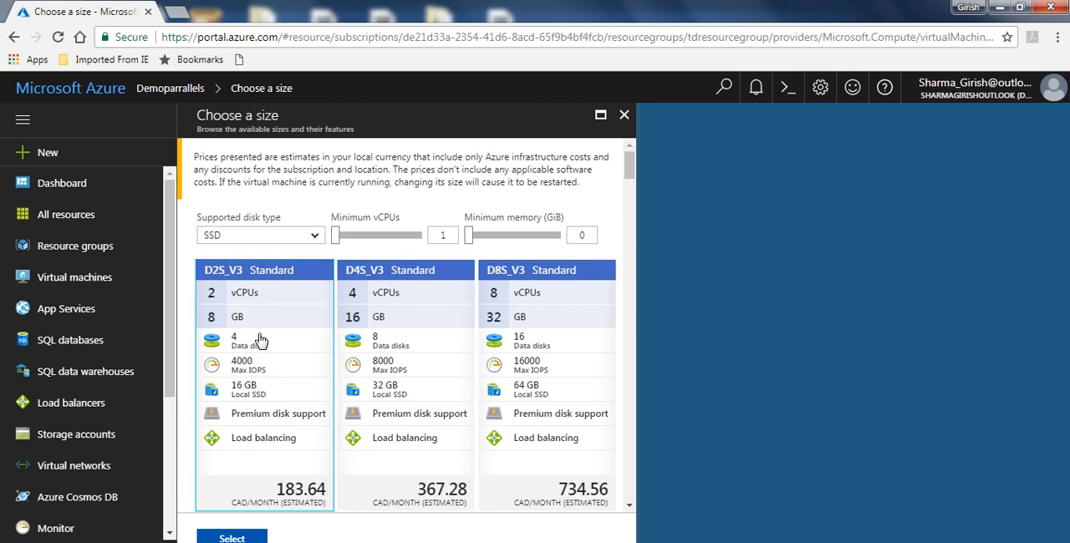
{"action": "left_click", "coordinate": [264, 340]}
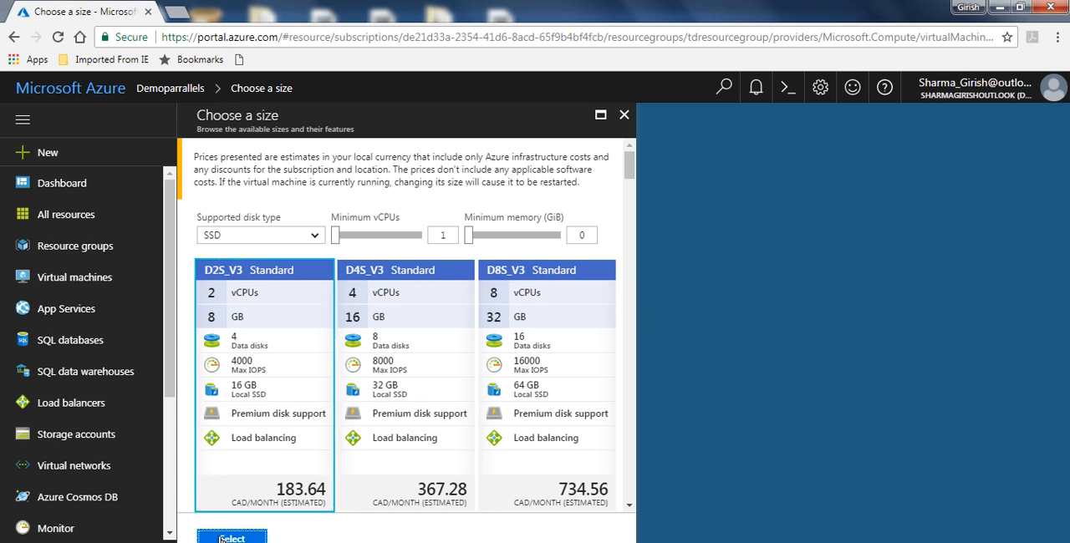
Apply the D2S_V3 Standard size and check the resize progress in Notifications.
{"action": "left_click", "coordinate": [230, 537]}
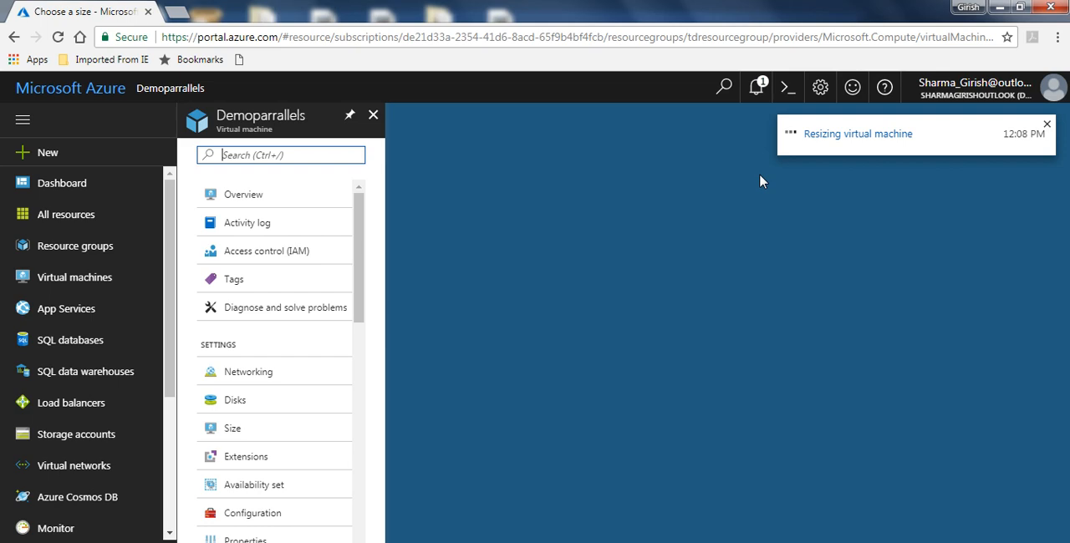
{"action": "left_click", "coordinate": [762, 87]}
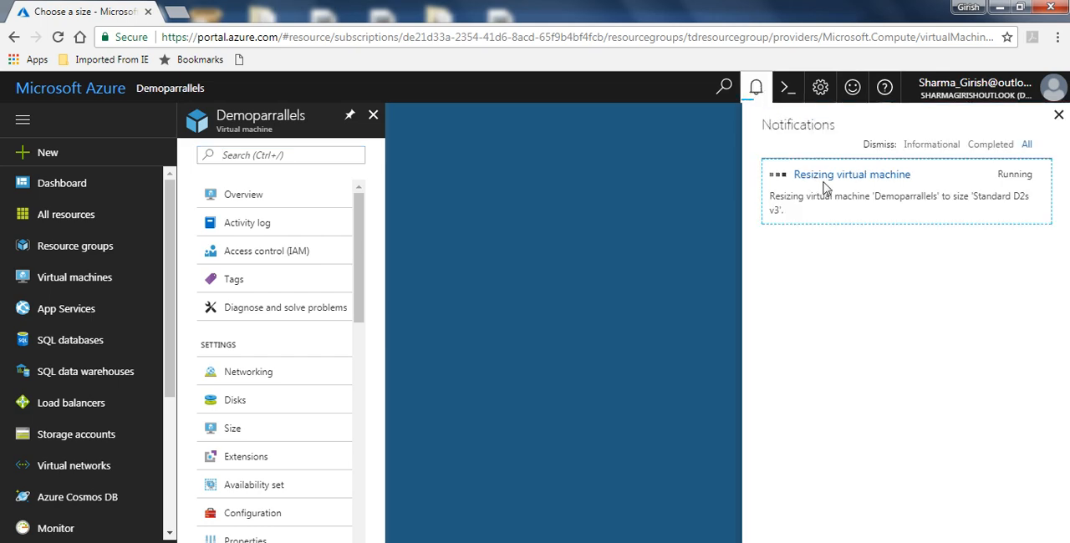
{"action": "mouse_move", "coordinate": [623, 245]}
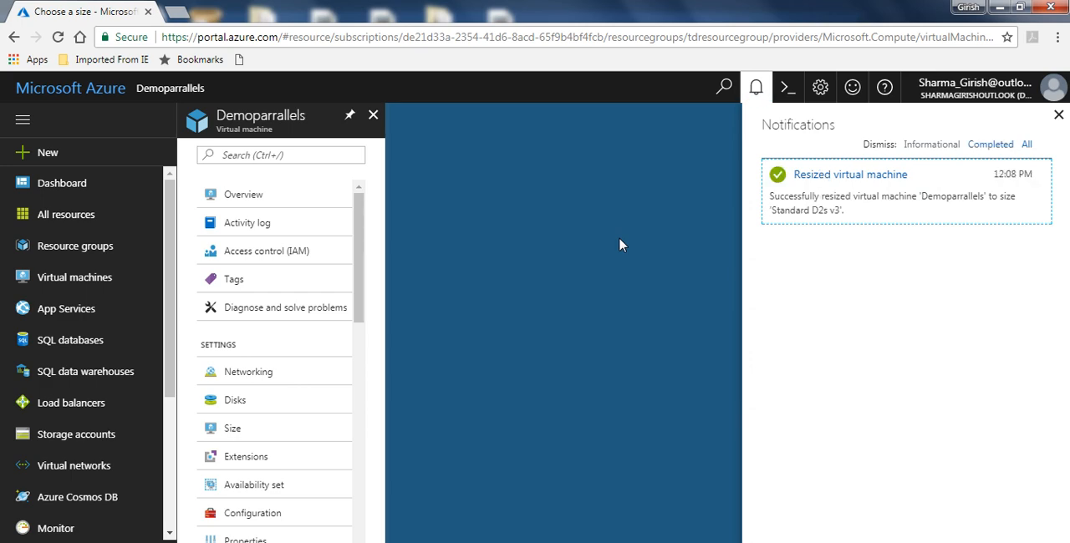
{"action": "mouse_move", "coordinate": [1058, 117]}
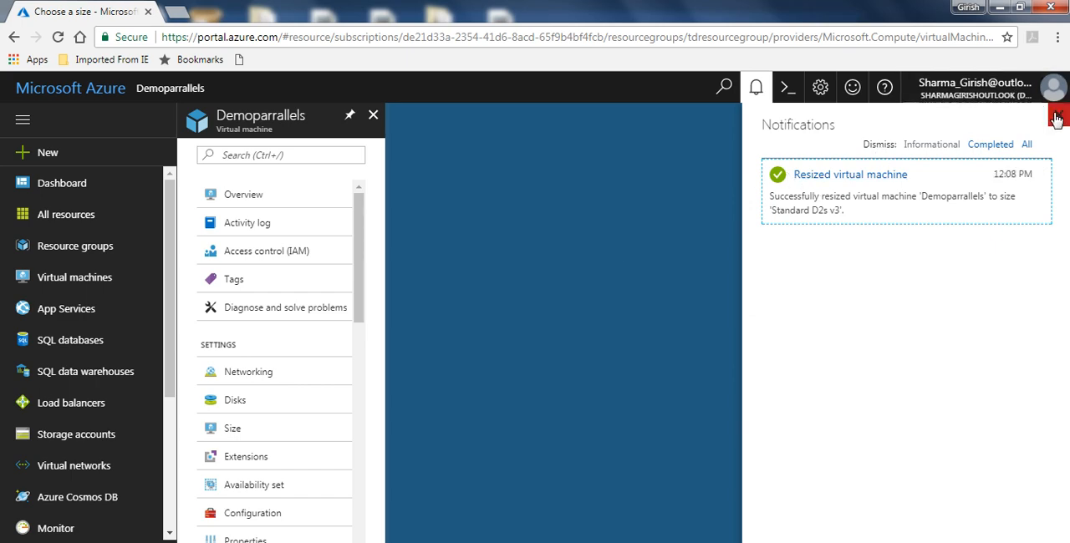
Close Notifications and confirm the overview shows Standard D2s v3 (2 vCPUs, 8 GB).
{"action": "left_click", "coordinate": [757, 86]}
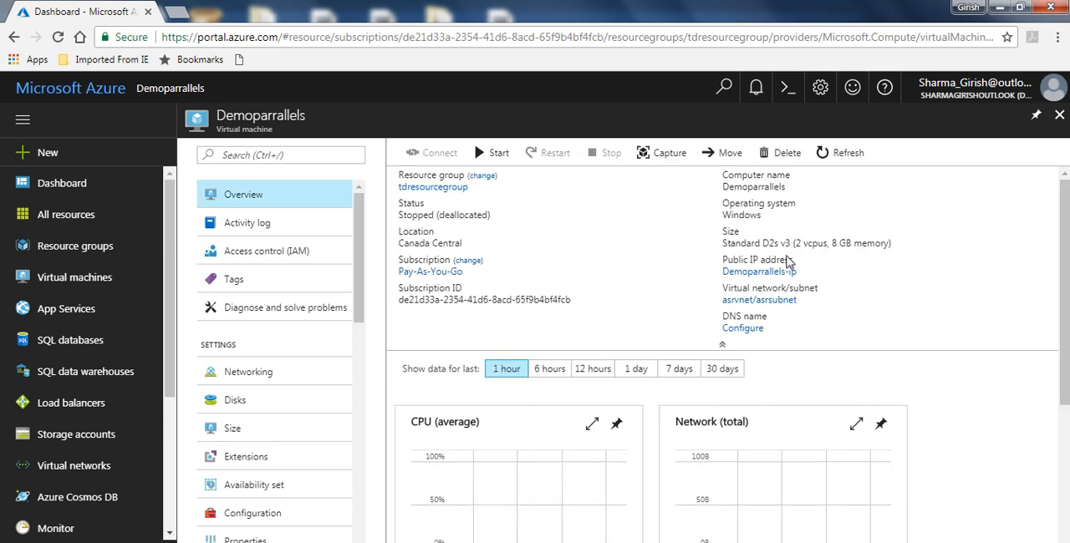
{"action": "mouse_move", "coordinate": [799, 255]}
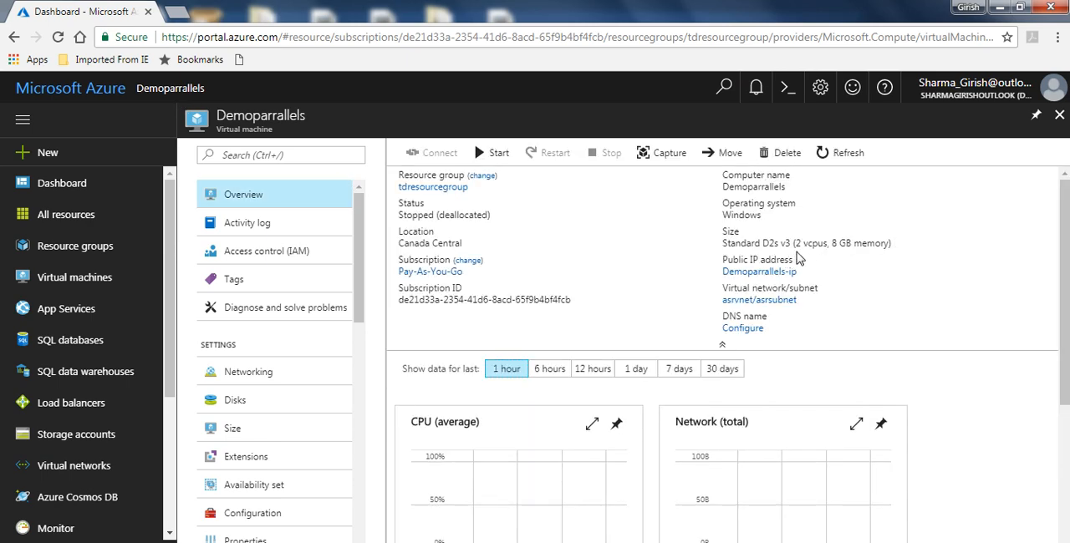
{"action": "mouse_move", "coordinate": [856, 259]}
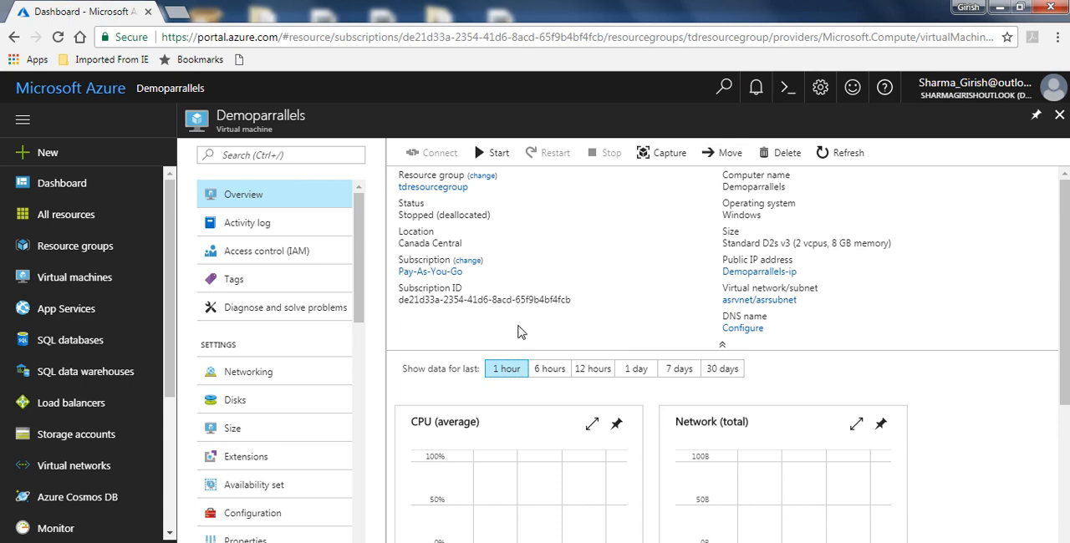
Reopen the size list and scroll down to the DS1_V2 Standard size.
{"action": "left_click", "coordinate": [233, 428]}
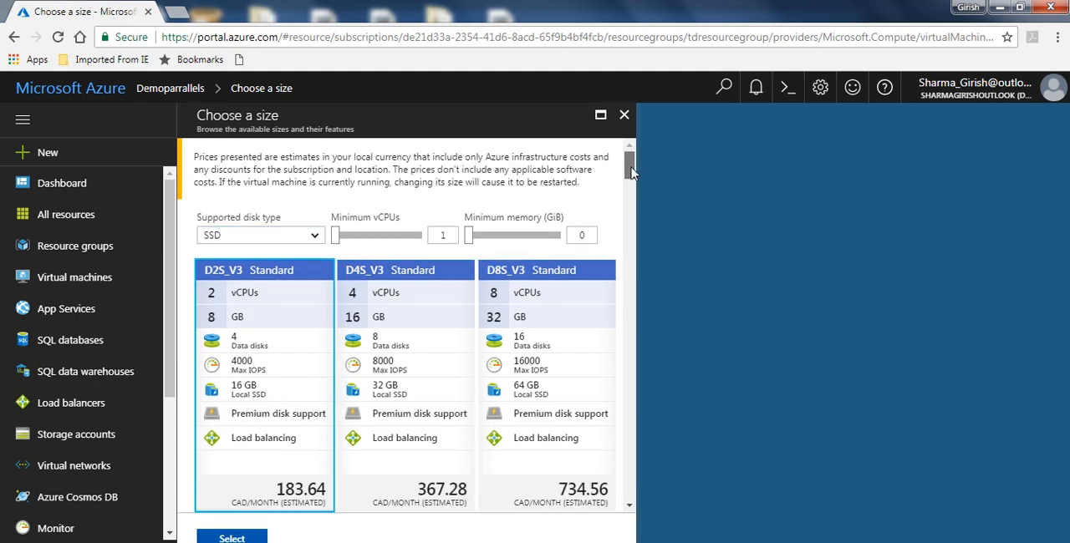
{"action": "scroll", "scroll_direction": "down", "scroll_amount": 3}
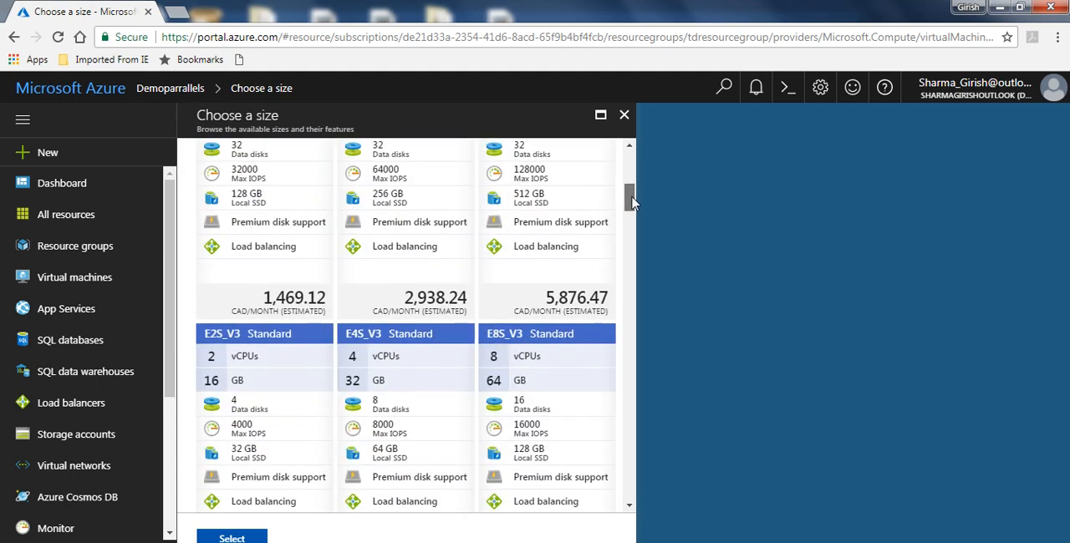
{"action": "scroll", "scroll_direction": "down", "scroll_amount": 3}
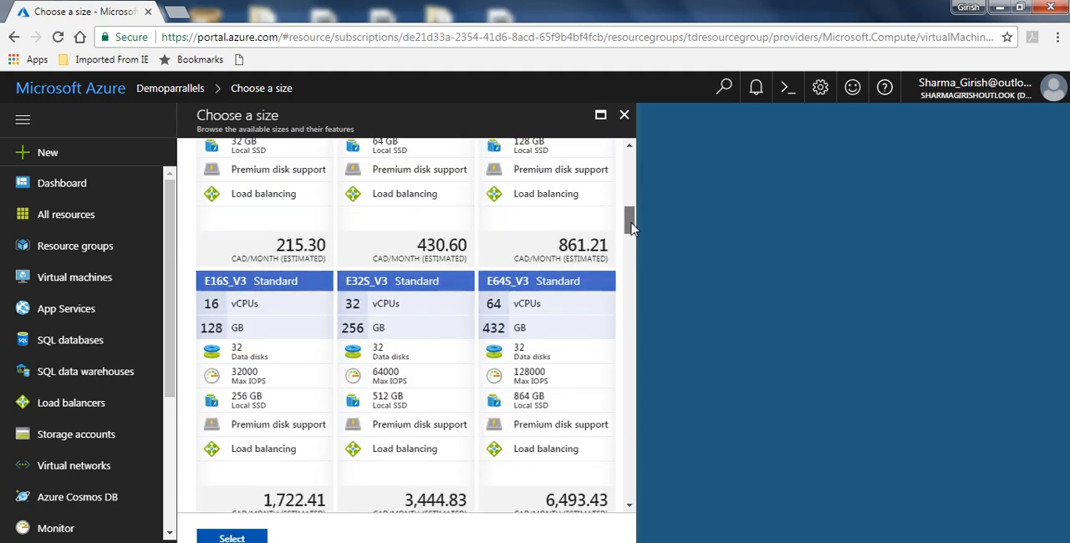
{"action": "scroll", "scroll_direction": "down", "scroll_amount": 3}
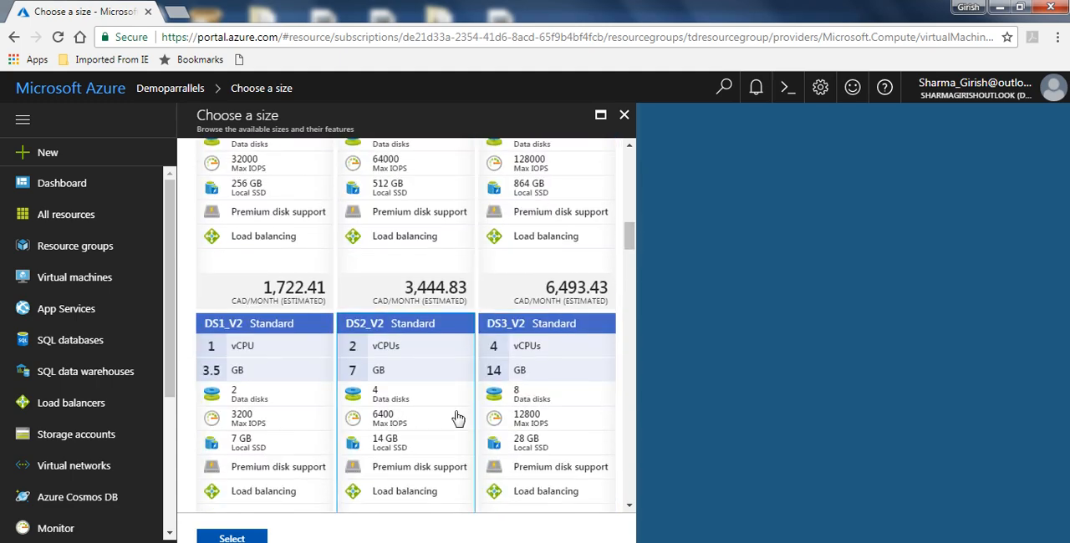
{"action": "scroll", "scroll_direction": "down", "scroll_amount": 3}
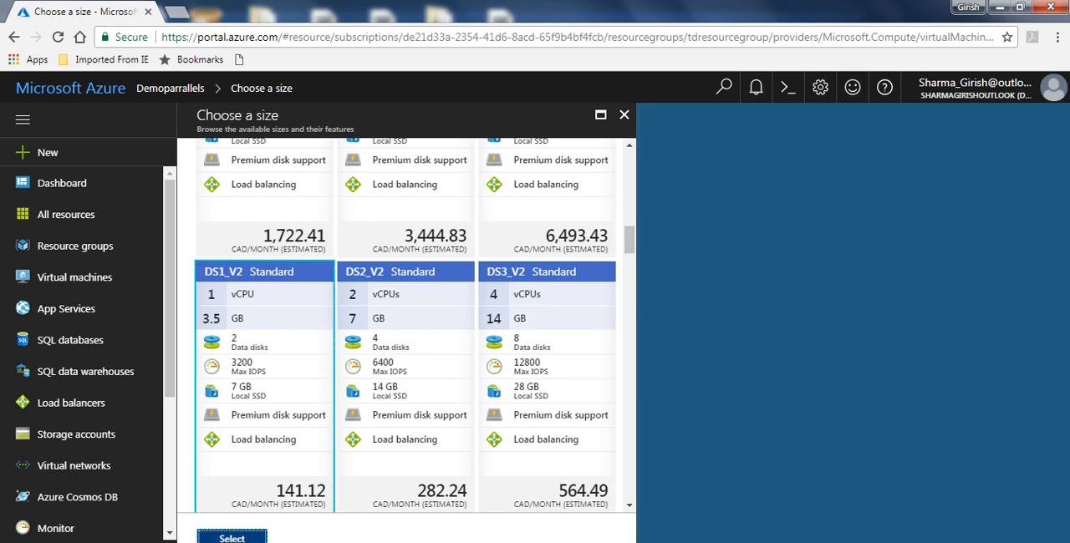
Apply the DS1_V2 Standard size to resize Demoparrallels down.
{"action": "left_click", "coordinate": [232, 537]}
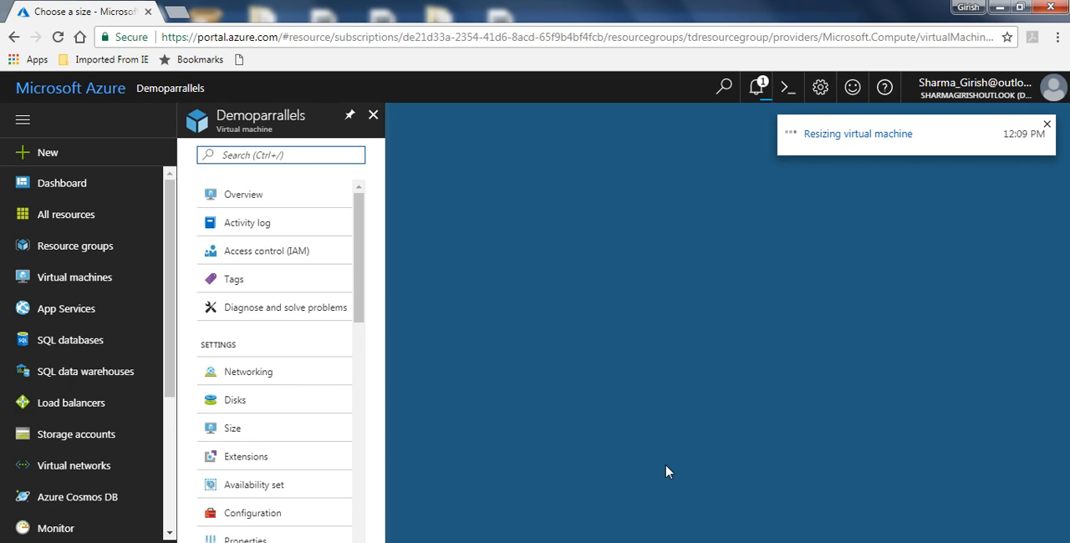
{"action": "mouse_move", "coordinate": [788, 235]}
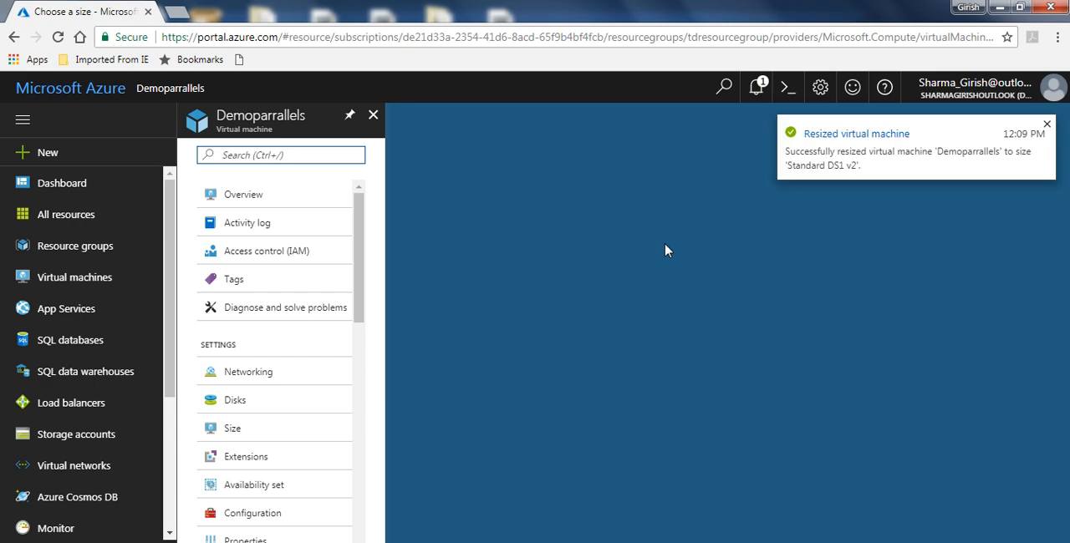
{"action": "mouse_move", "coordinate": [243, 200]}
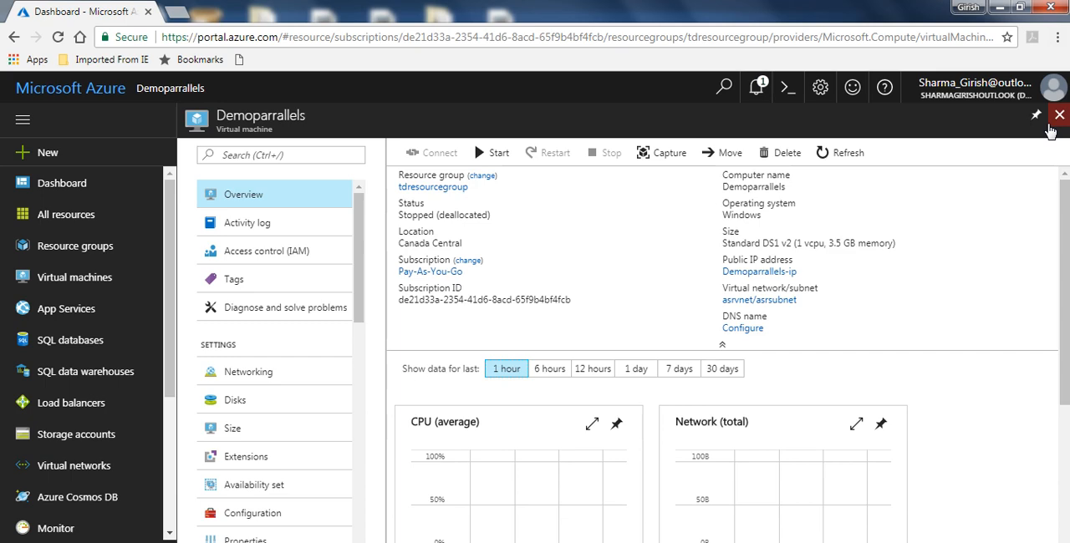
{"action": "mouse_move", "coordinate": [850, 244]}
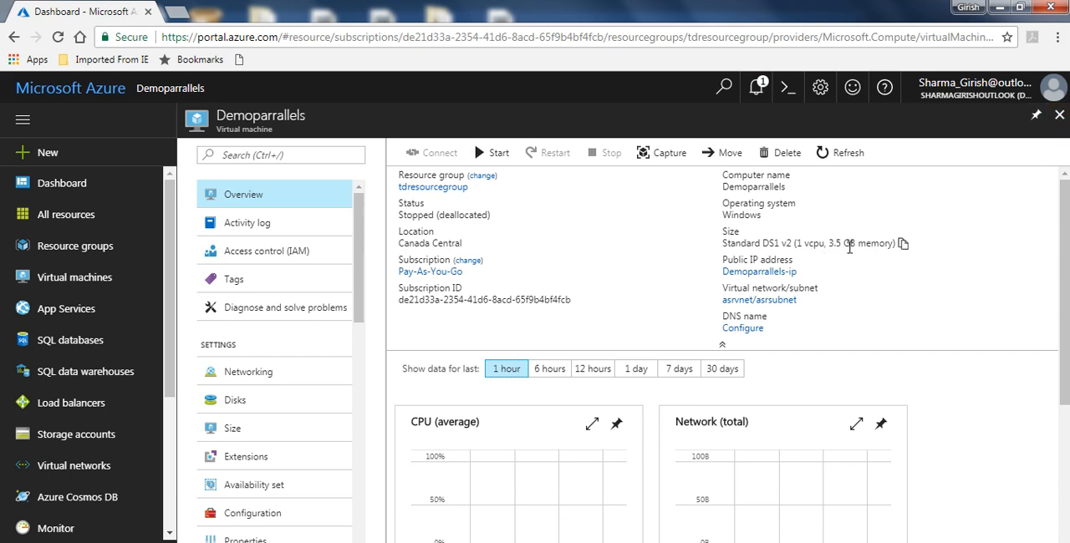